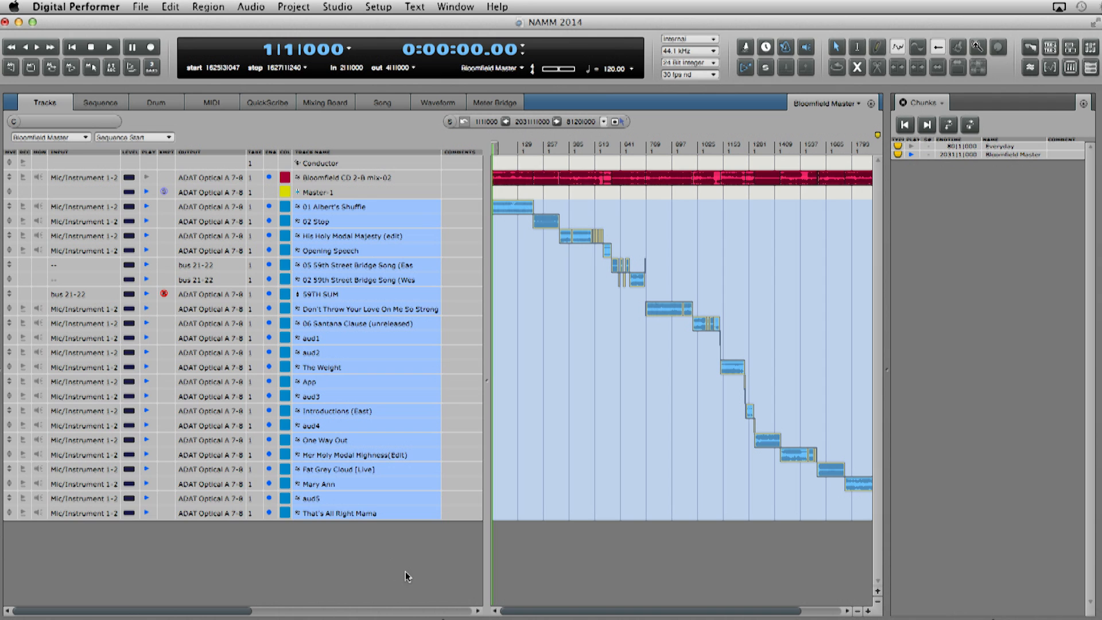
mouse_move(356, 413)
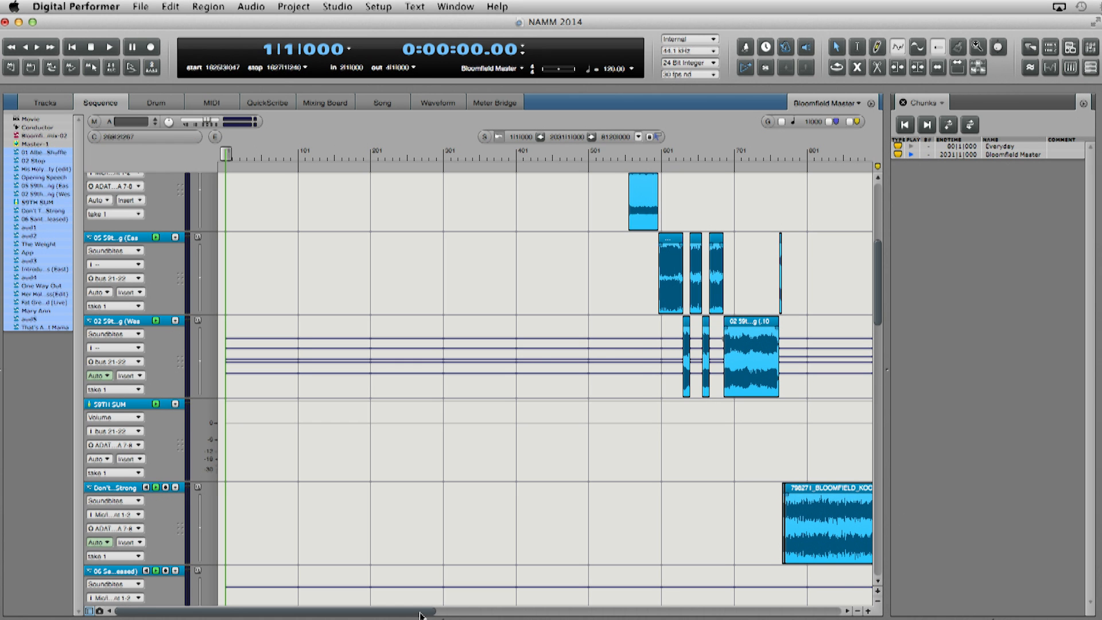
Play the gap between Santana Clause and The Weight to check the transition.
scroll("right", 3)
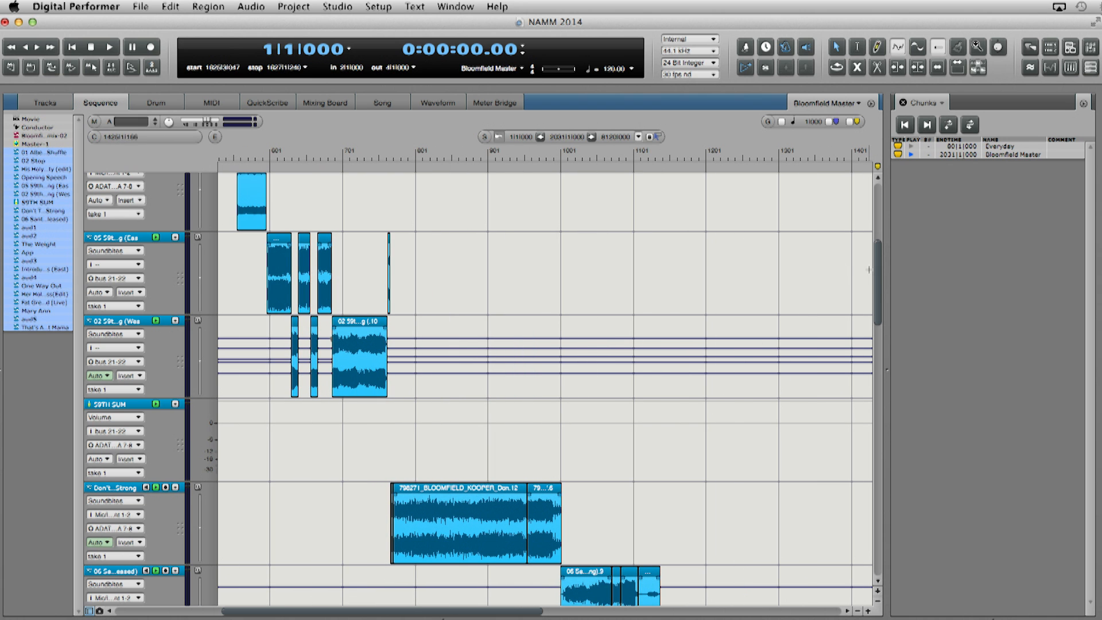
scroll("down", 3)
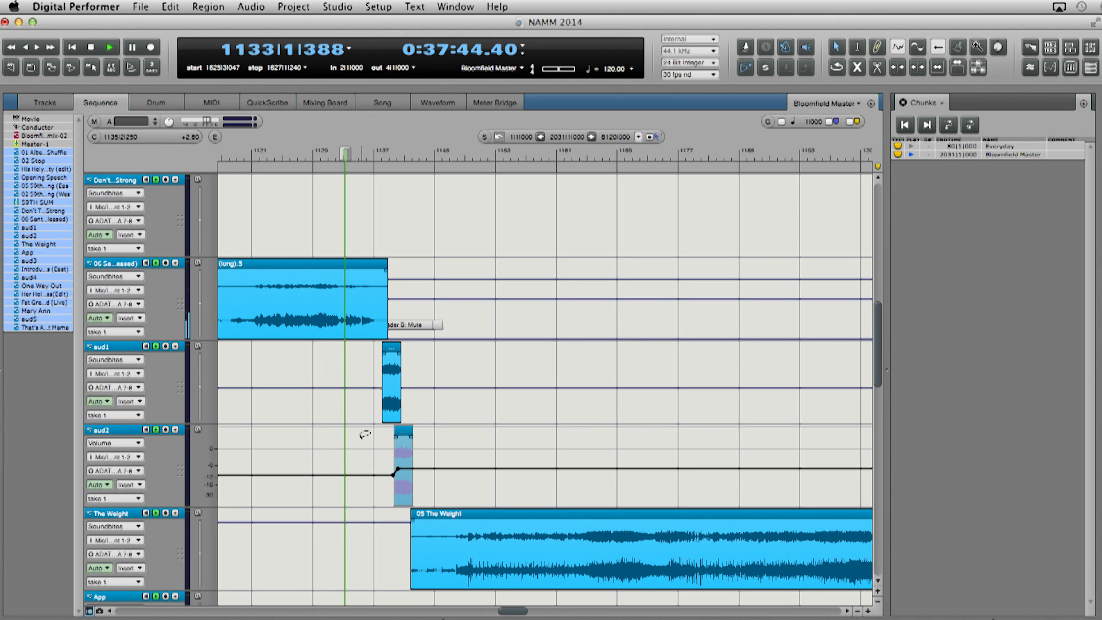
left_click(110, 47)
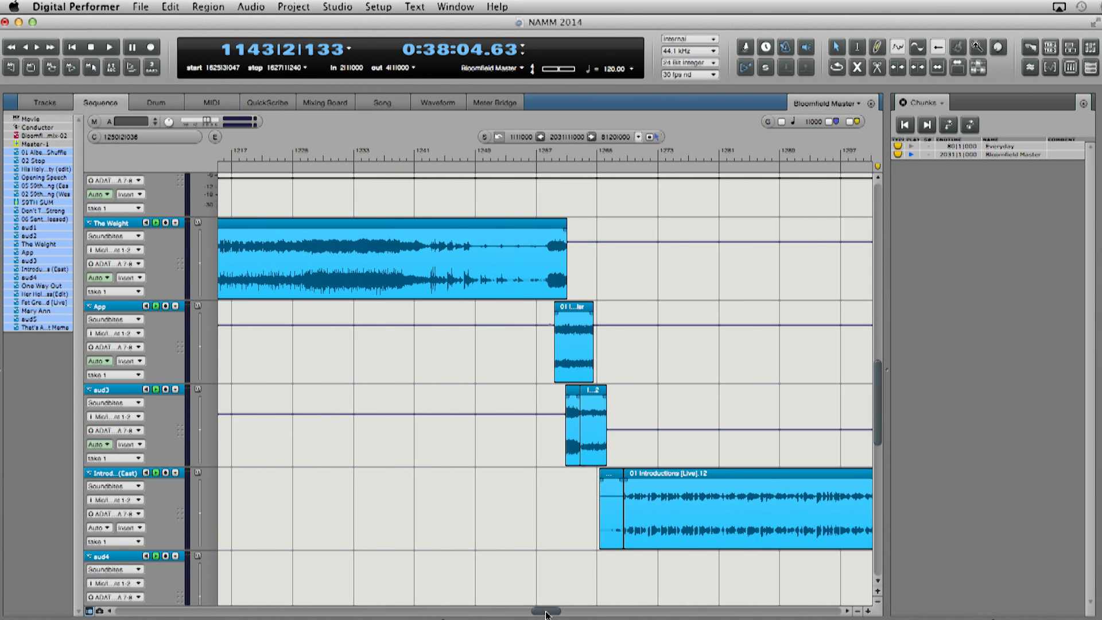
Scroll to Introductions (East) and replay part of its spoken introduction.
scroll("right", 3)
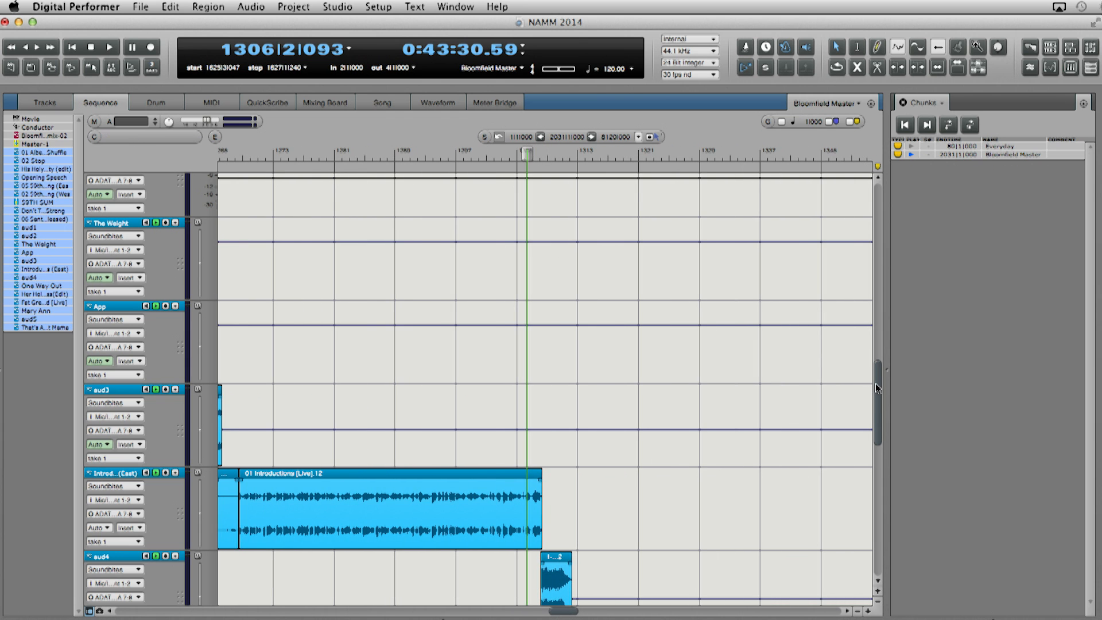
scroll("down", 3)
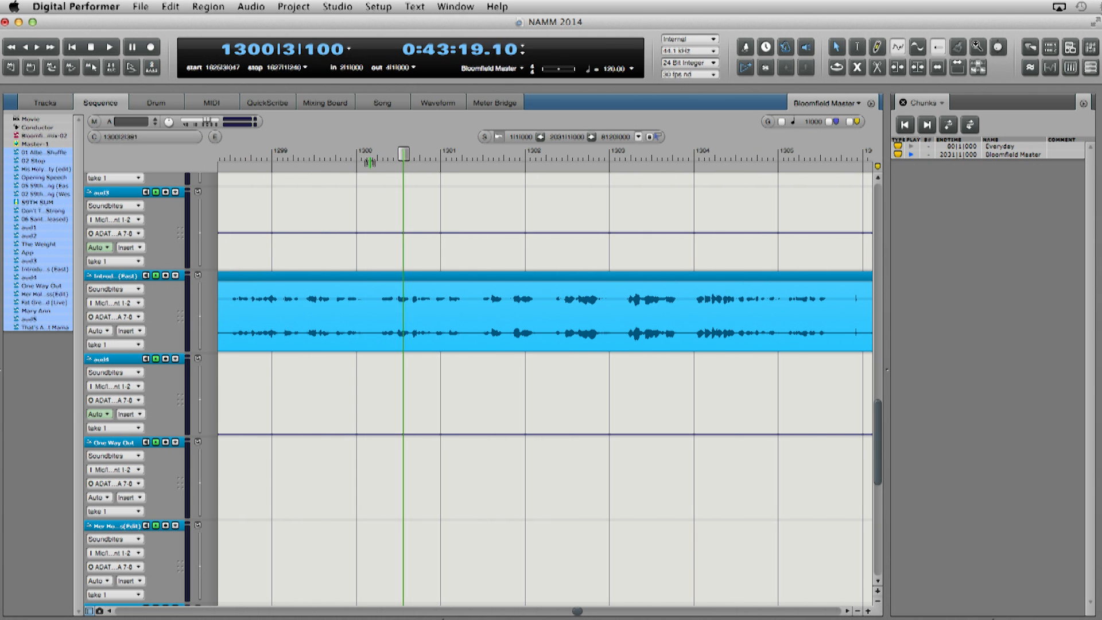
left_click(237, 148)
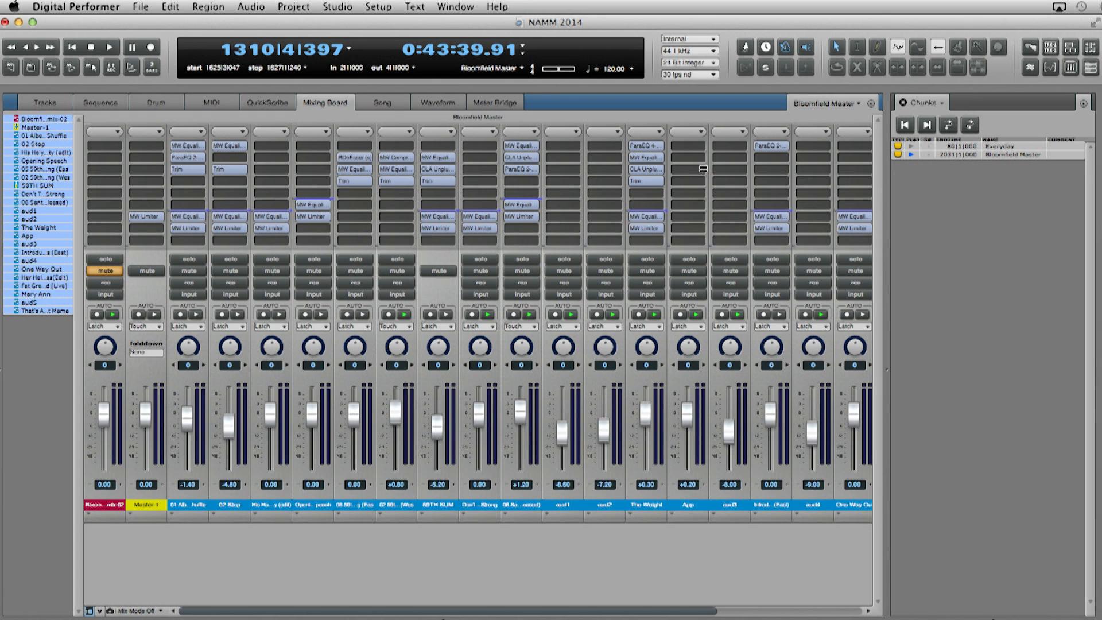
mouse_move(62, 45)
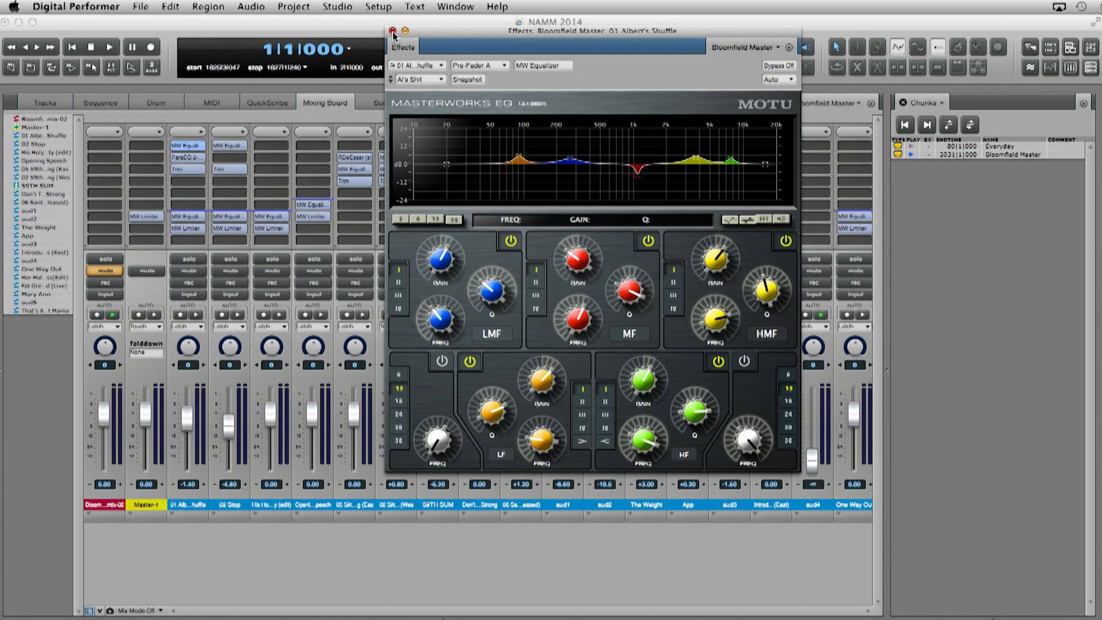
Inspect the Albert's Shuffle ParaEQ and MW Equalizer, then the Master-1 MW Limiter.
left_click(188, 165)
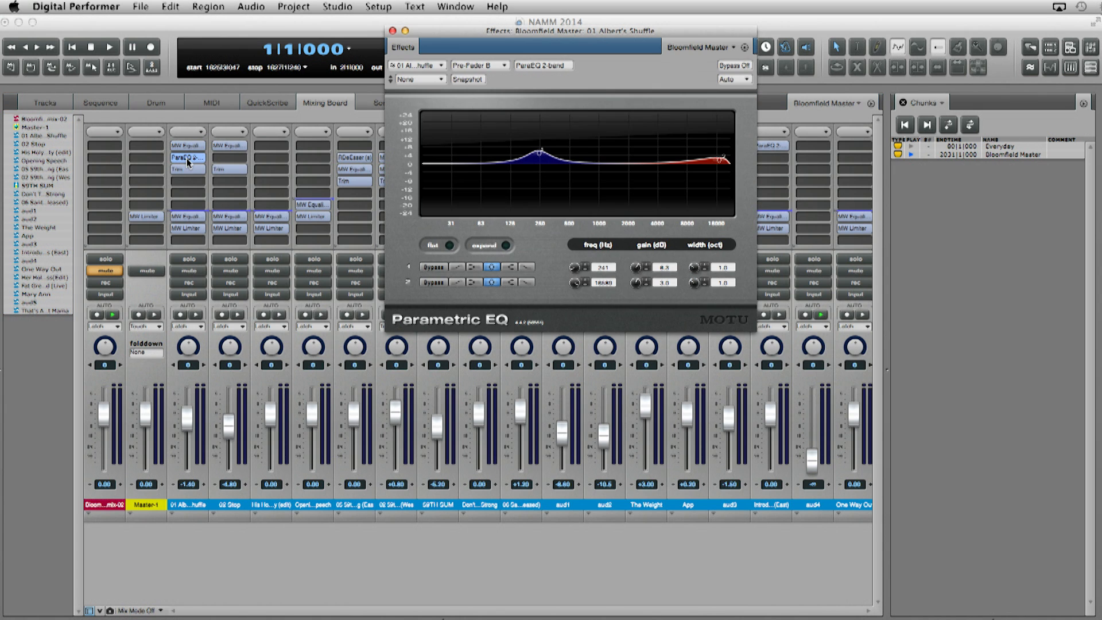
left_click(394, 31)
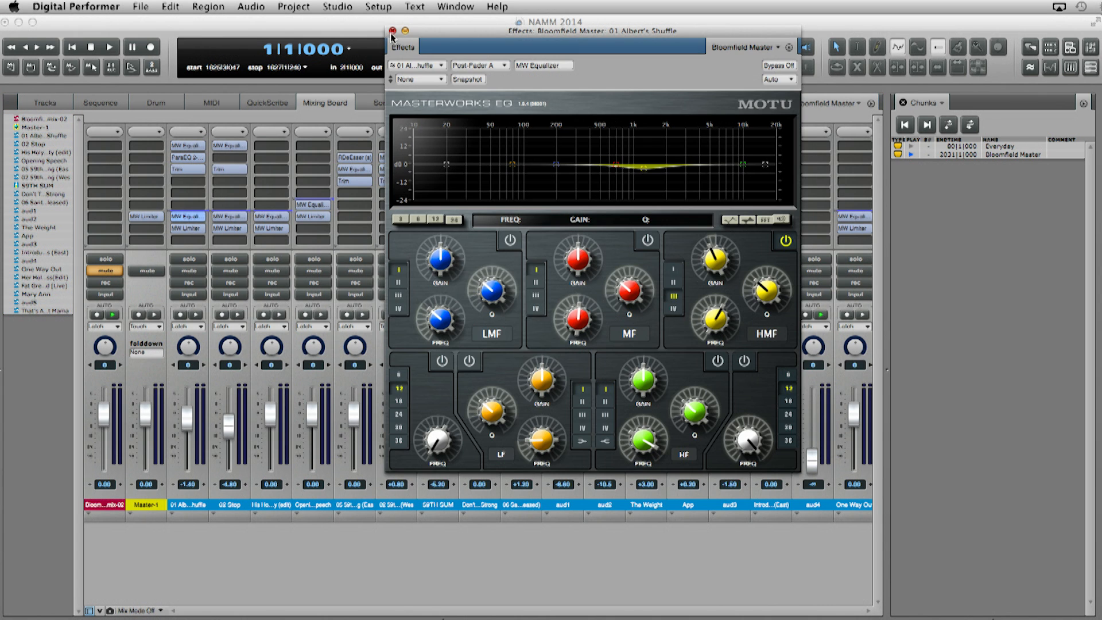
left_click(392, 31)
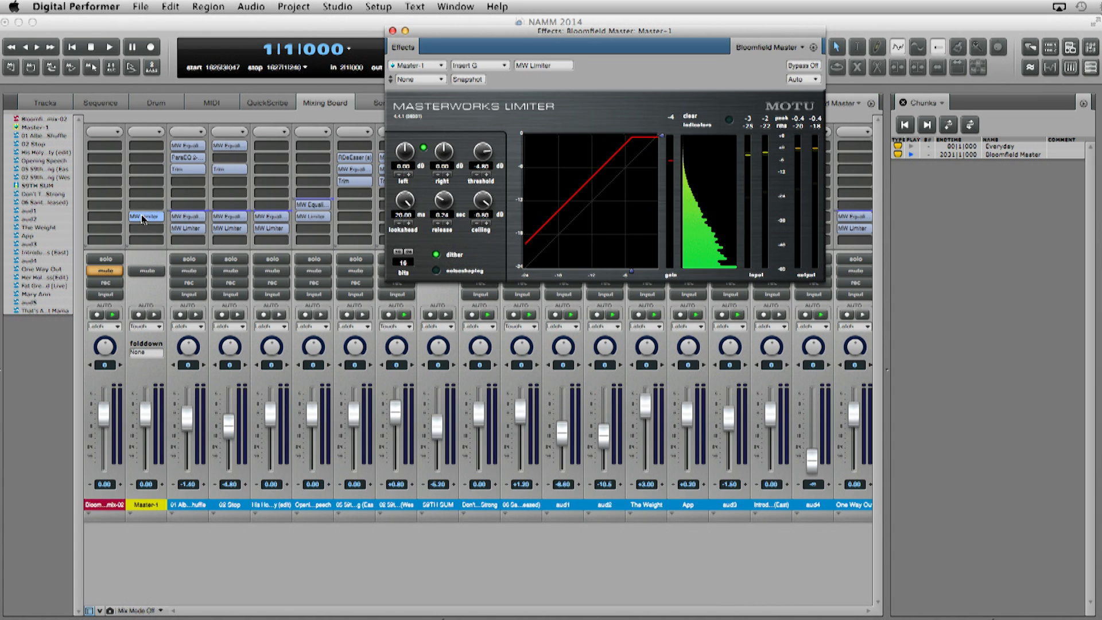
mouse_move(634, 82)
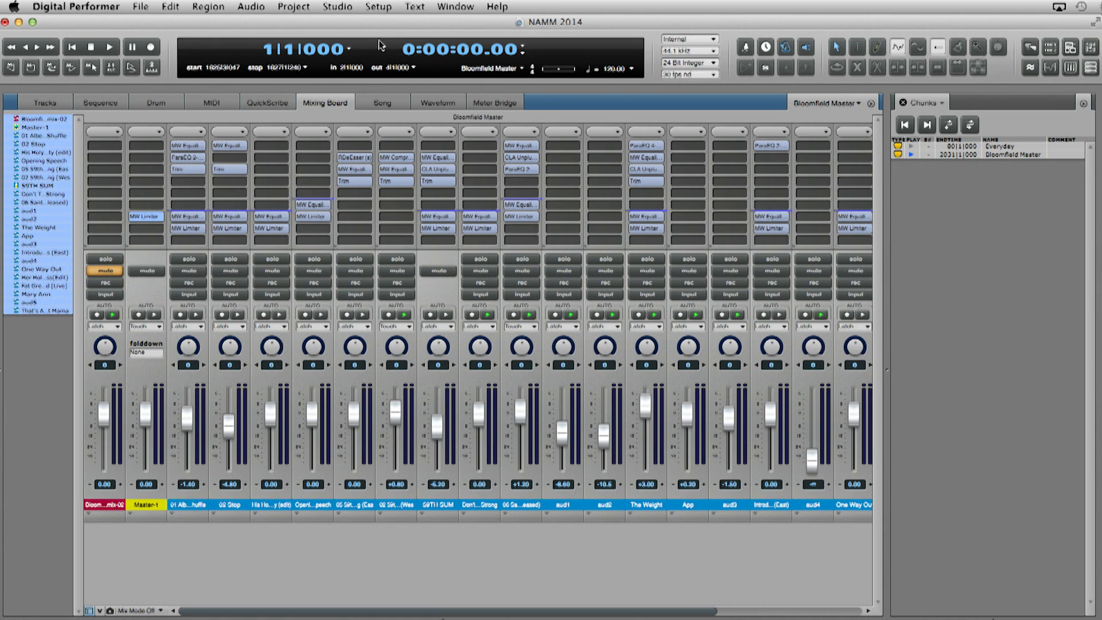
mouse_move(150, 137)
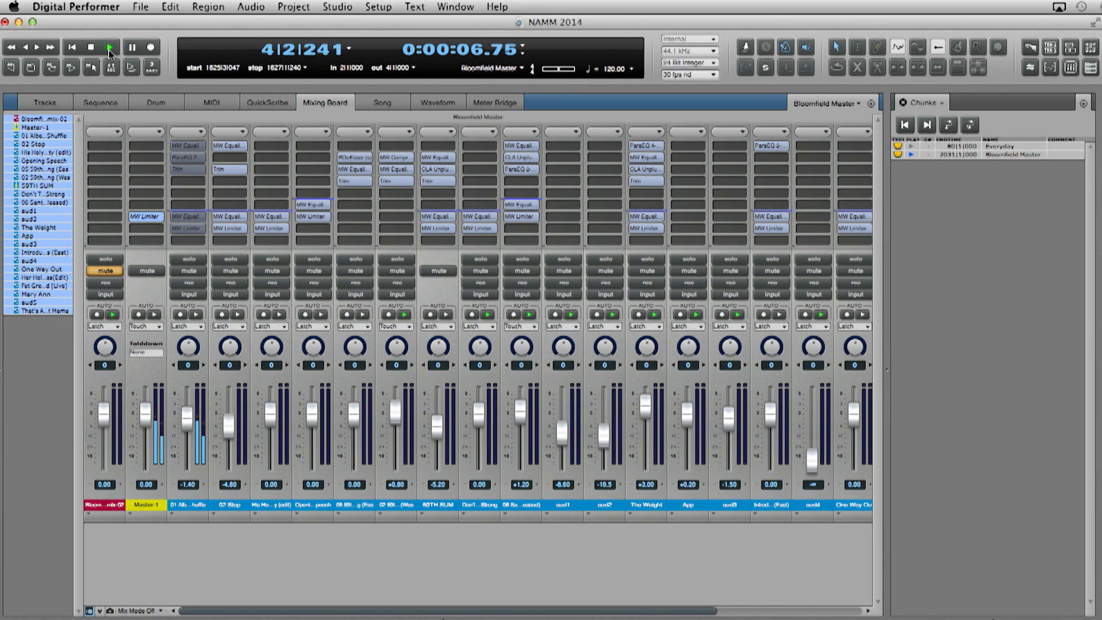
Play Bloomfield Master from the beginning and return to the Tracks overview.
left_click(109, 45)
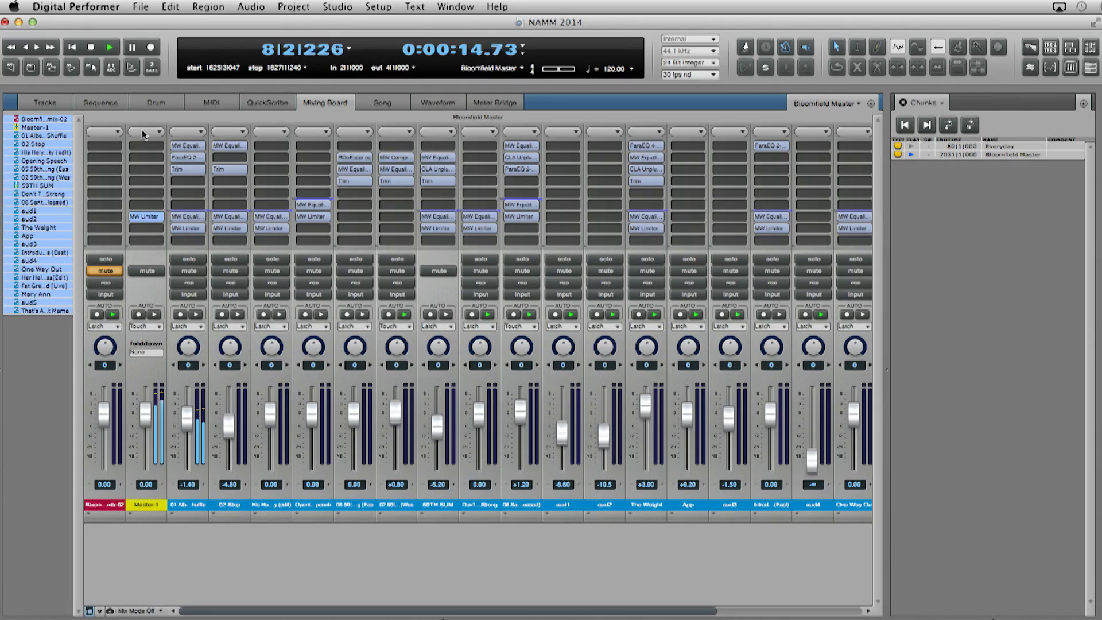
left_click(46, 102)
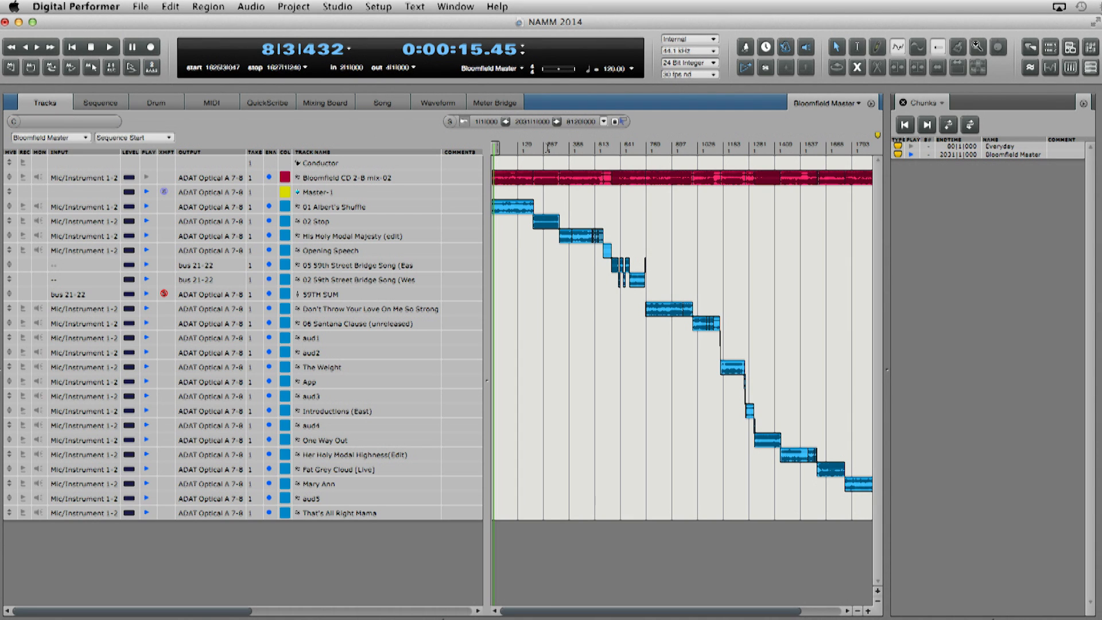
Stop playback and rewind the sequence editor to 1|1|000.
left_click(111, 46)
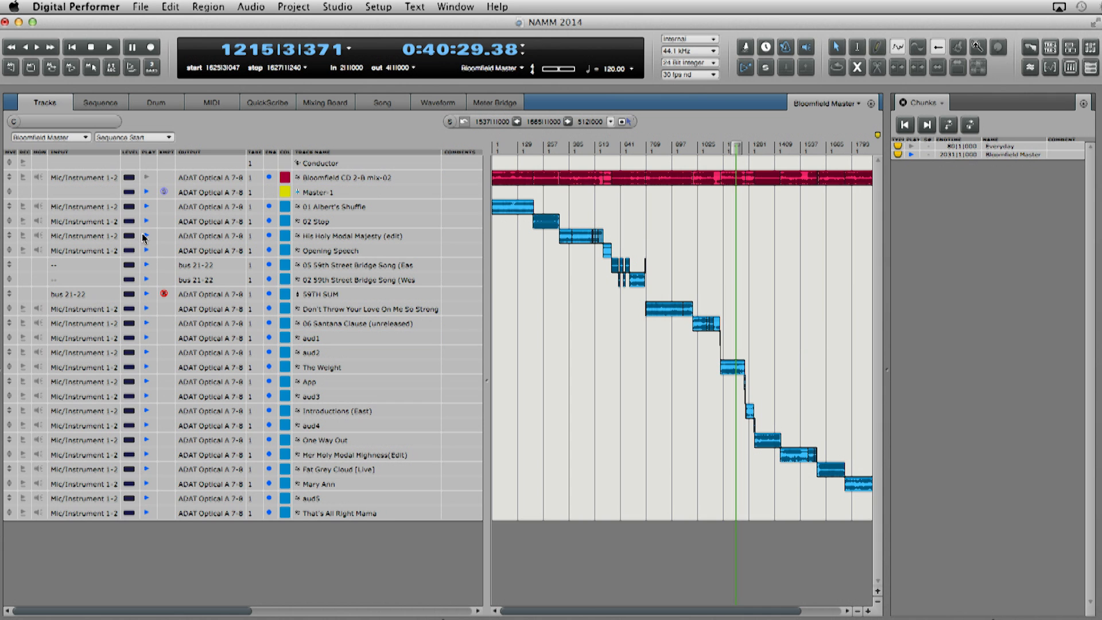
left_click(101, 101)
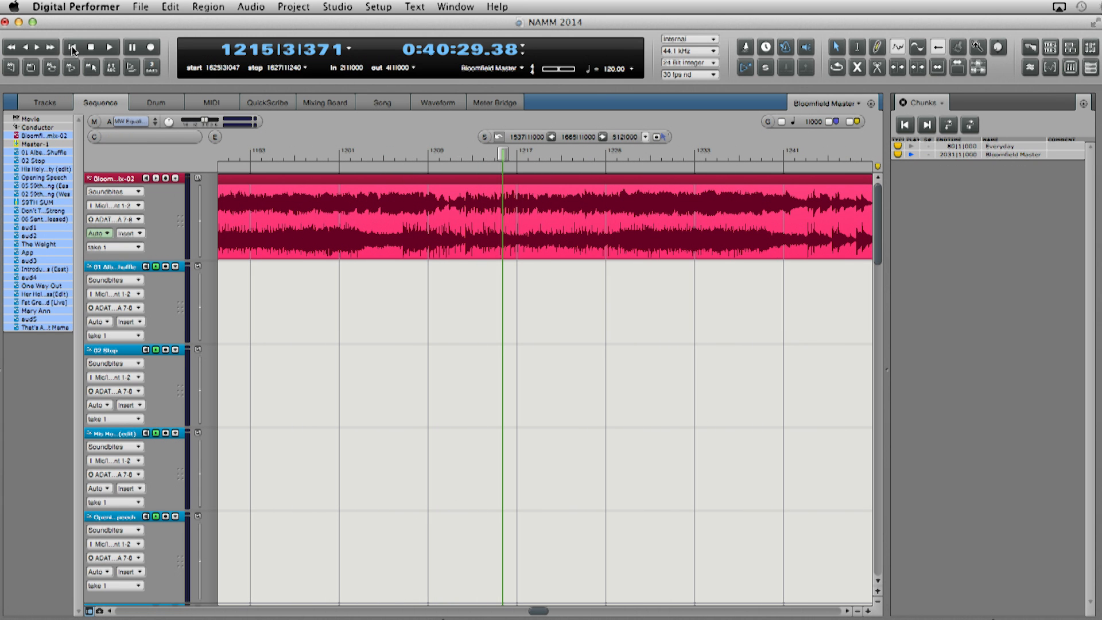
left_click(73, 47)
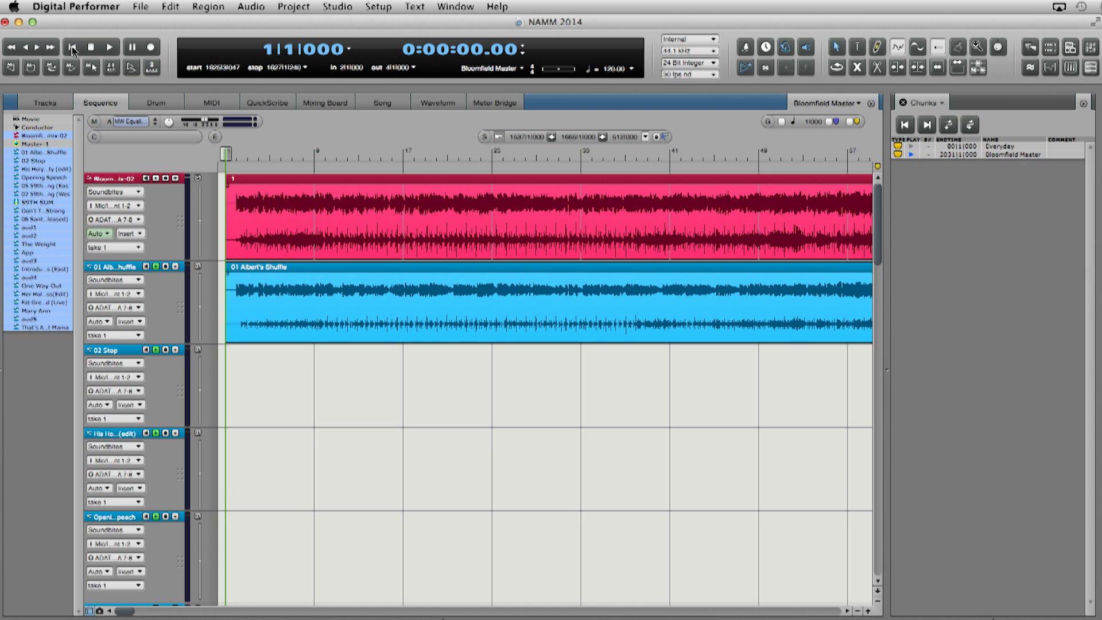